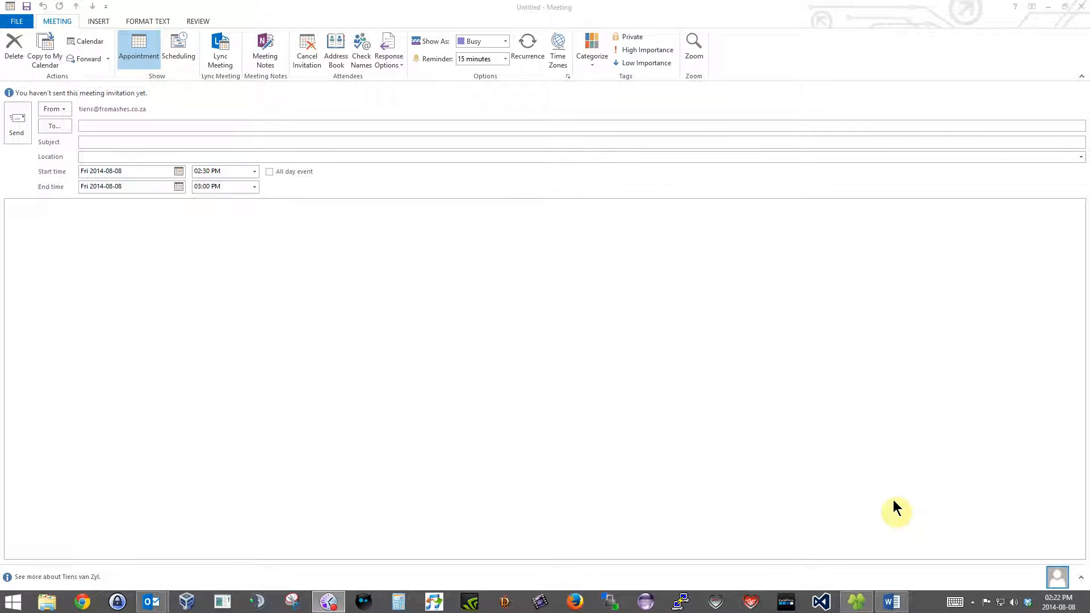
{"action": "mouse_move", "coordinate": [888, 490]}
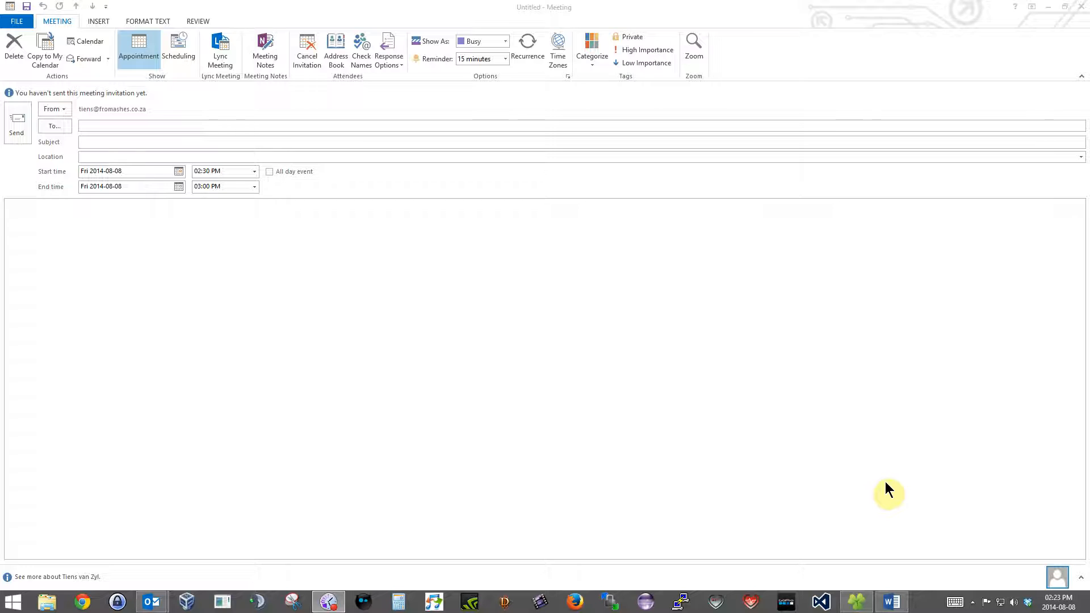
{"action": "mouse_move", "coordinate": [406, 316]}
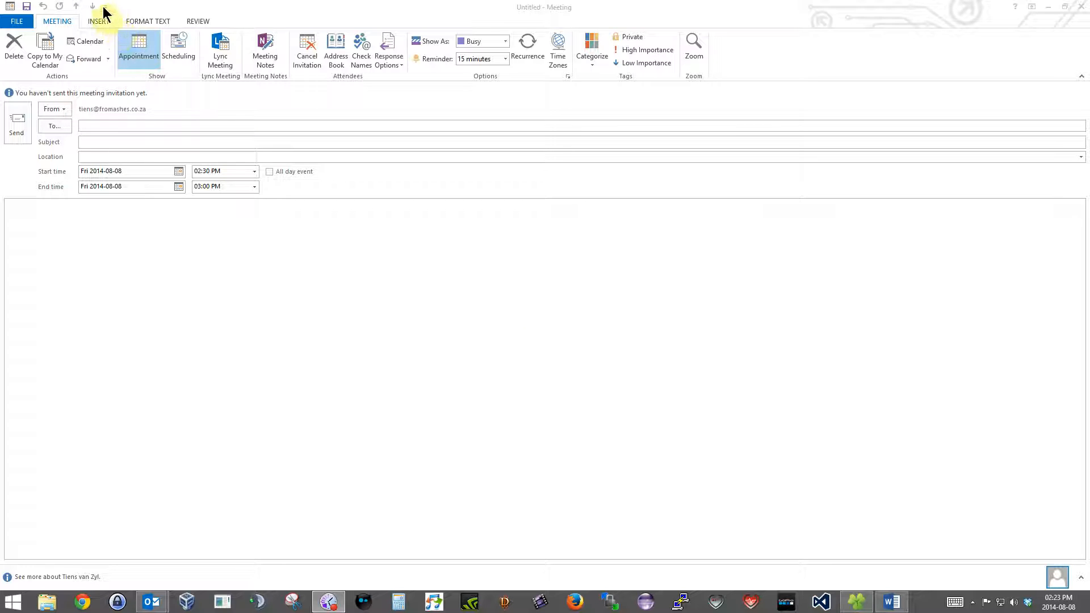
- Reach the full Quick Access Toolbar customisation and list All Commands instead of popular ones
{"action": "left_click", "coordinate": [105, 7]}
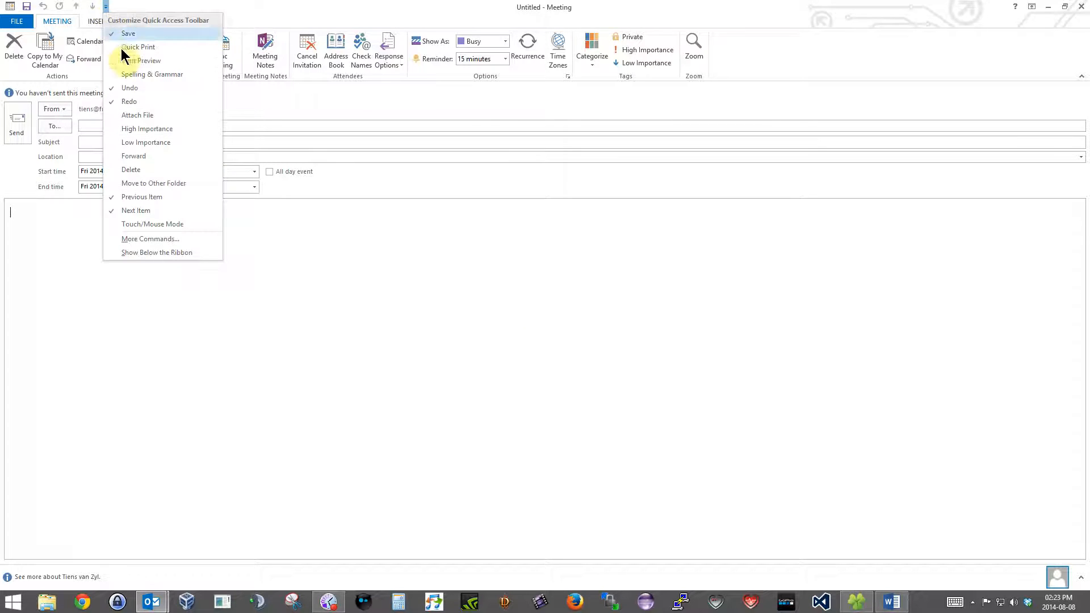
{"action": "left_click", "coordinate": [171, 243]}
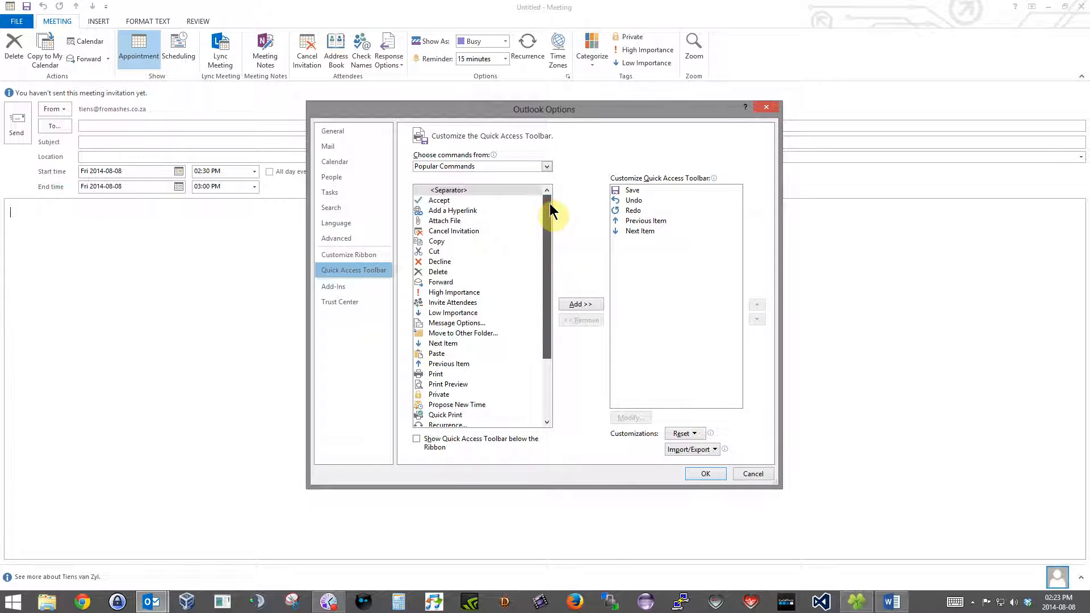
{"action": "mouse_move", "coordinate": [546, 284]}
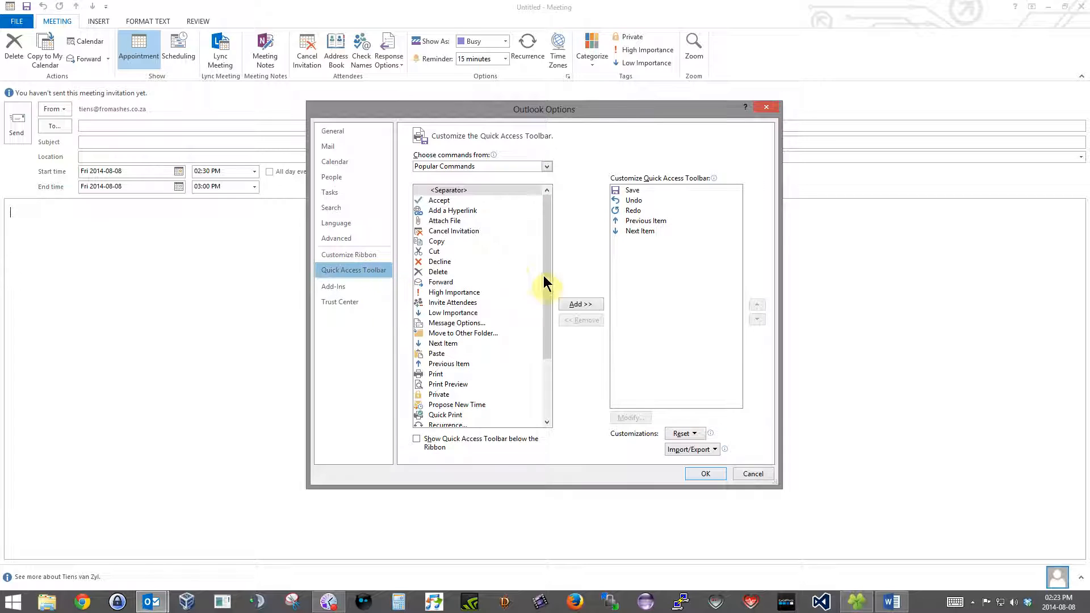
{"action": "scroll", "scroll_direction": "down", "scroll_amount": 3}
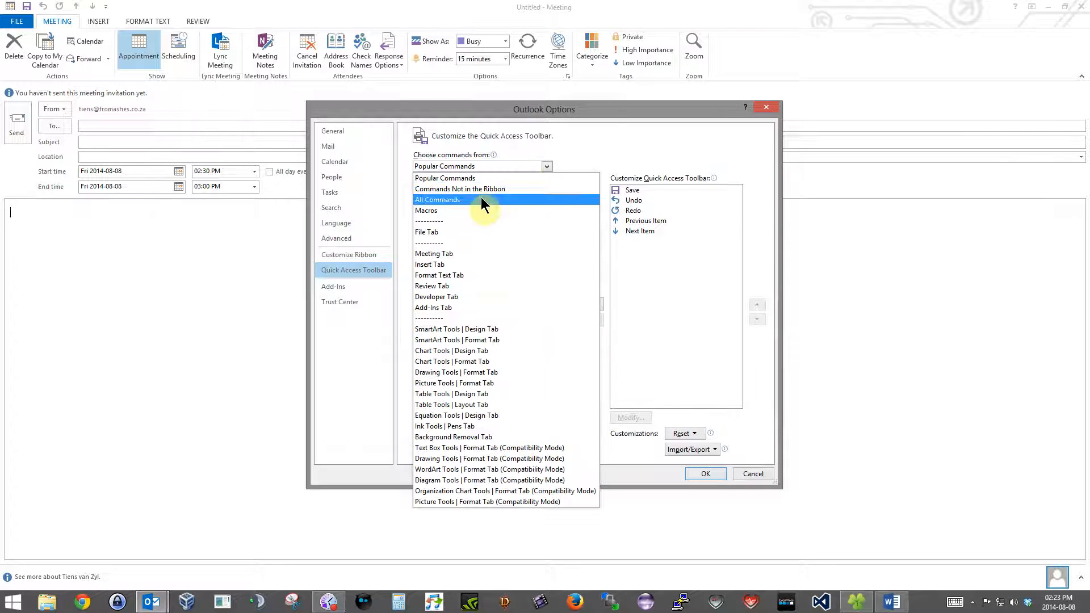
{"action": "left_click", "coordinate": [474, 372]}
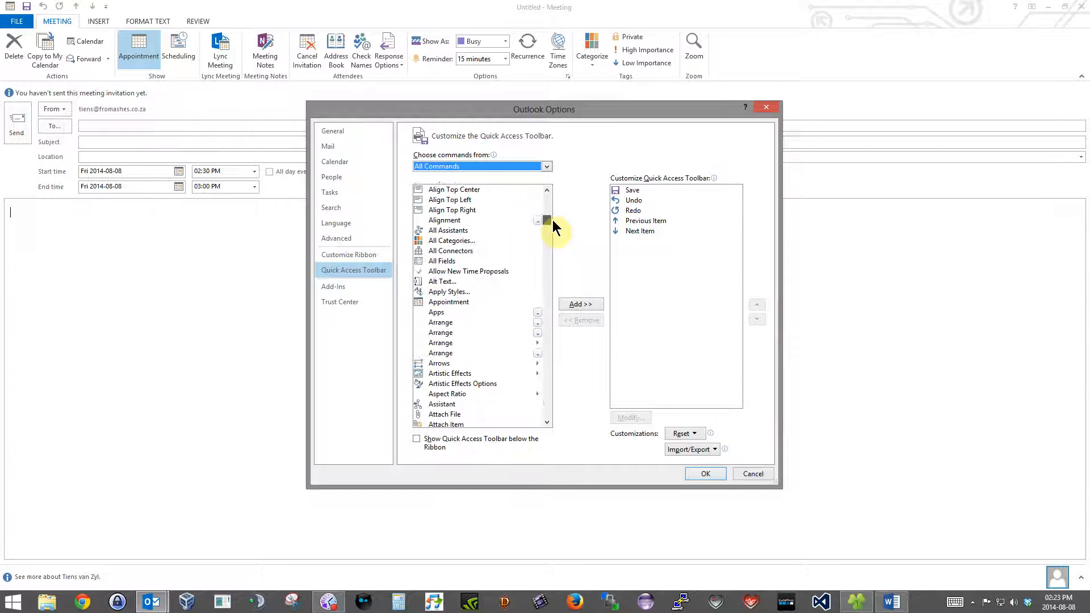
- Add the Design a Form command to the quick-access toolbar and confirm with OK
{"action": "scroll", "scroll_direction": "down", "scroll_amount": 3}
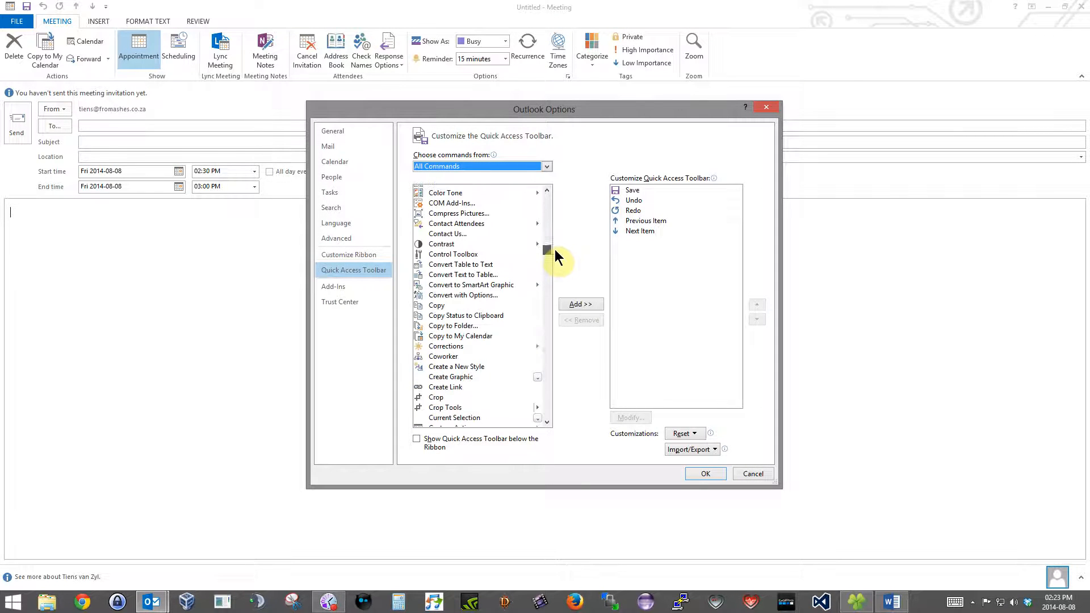
{"action": "scroll", "scroll_direction": "down", "scroll_amount": 3}
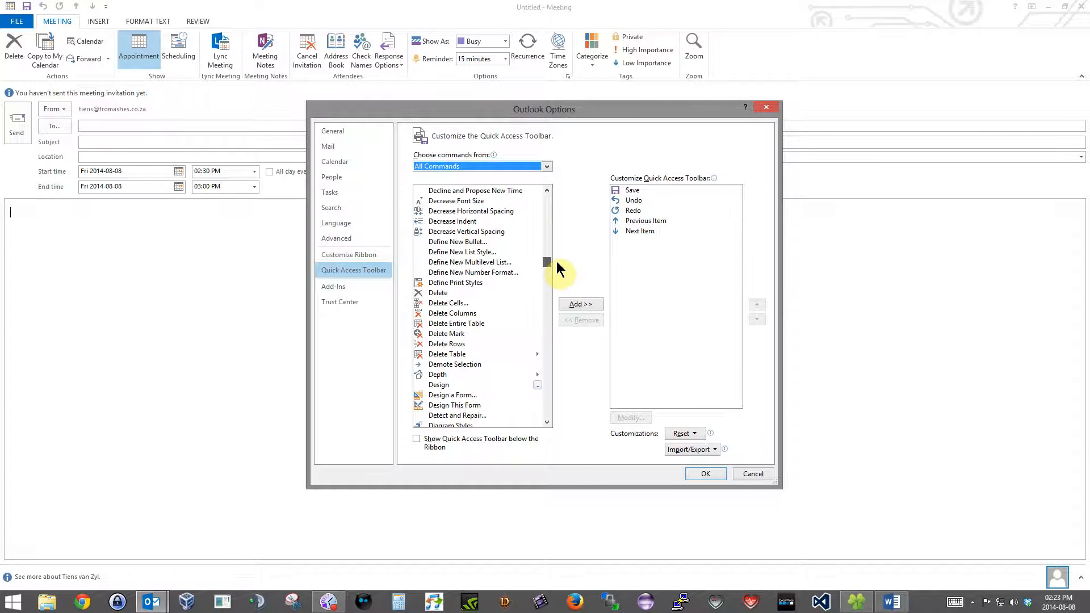
{"action": "left_click", "coordinate": [452, 395]}
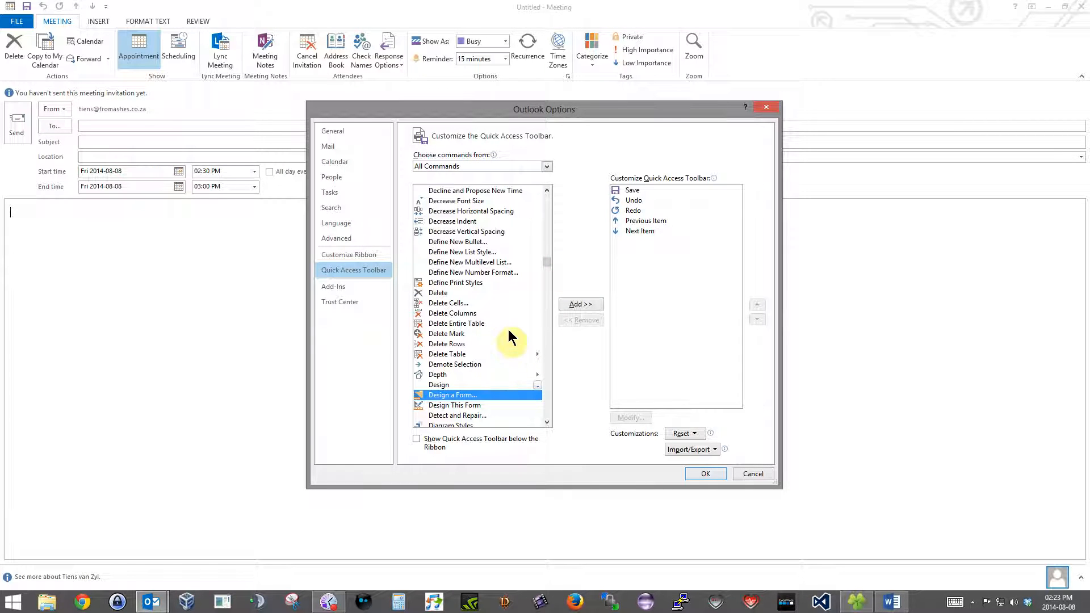
{"action": "left_click", "coordinate": [580, 304]}
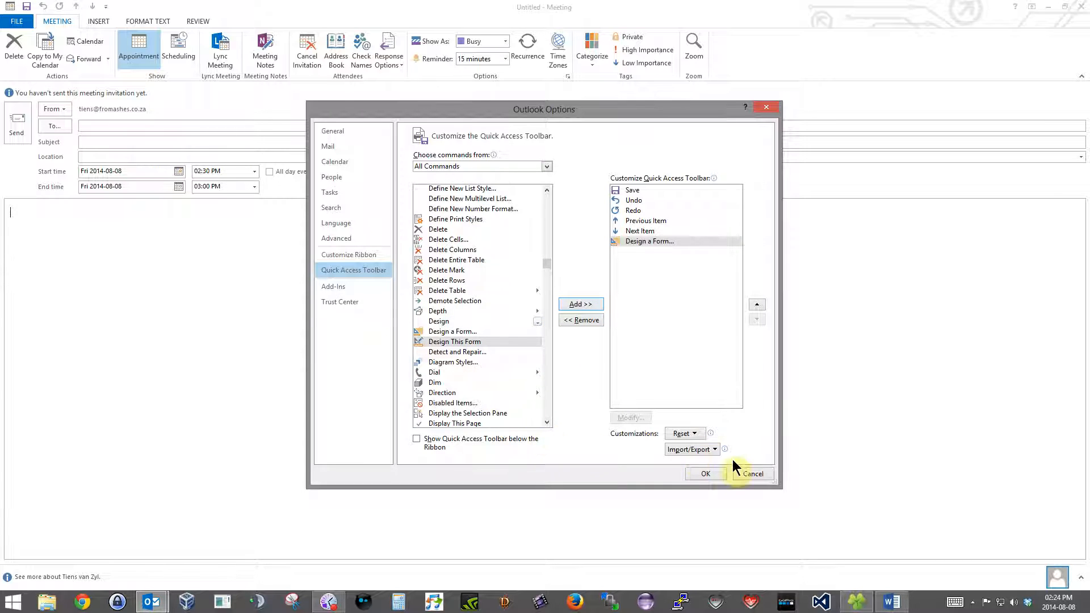
{"action": "left_click", "coordinate": [751, 474]}
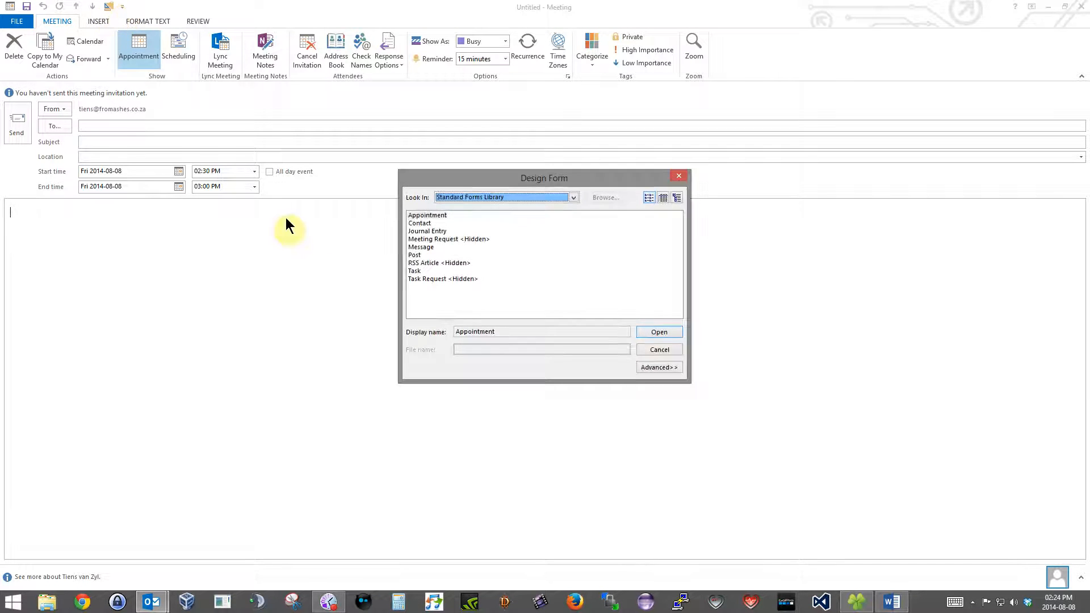
{"action": "mouse_move", "coordinate": [105, 12]}
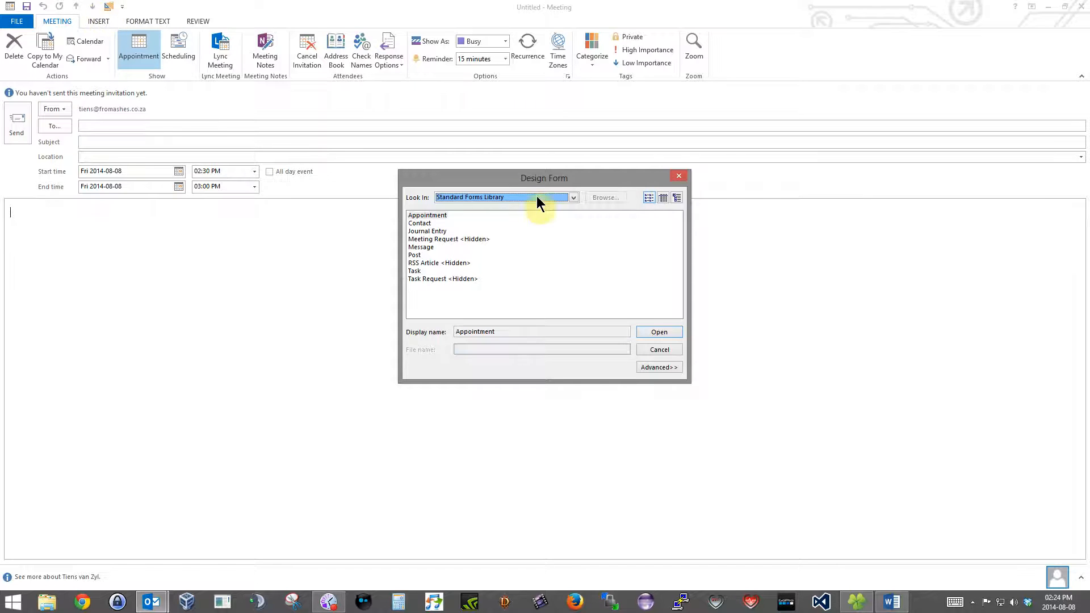
- Open Meeting Request <Hidden> from the Standard Forms Library for design and show its actions list
{"action": "left_click", "coordinate": [572, 198]}
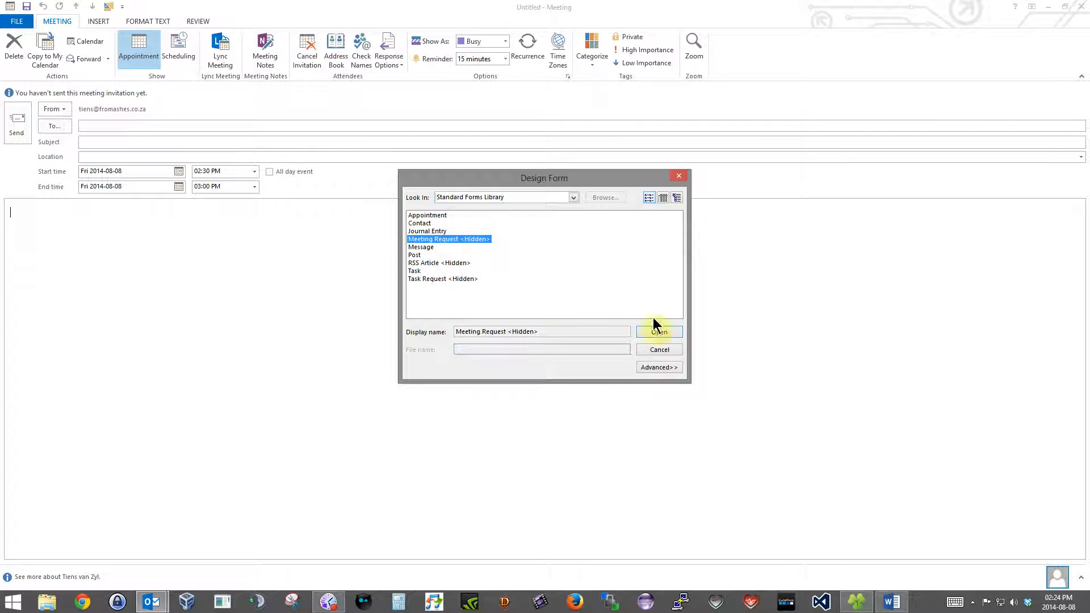
{"action": "left_click", "coordinate": [657, 331]}
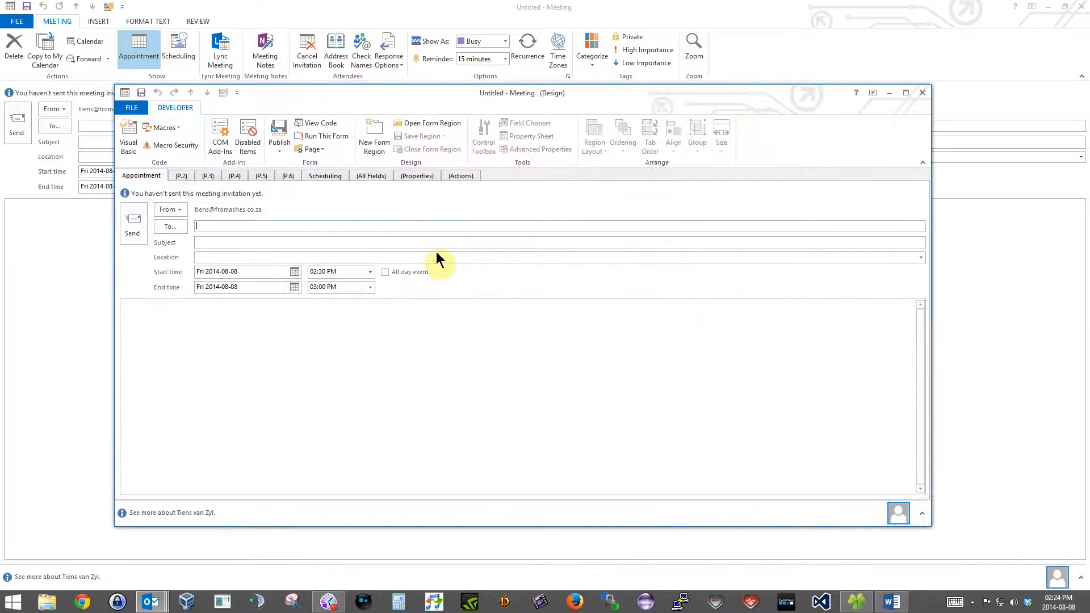
{"action": "left_click", "coordinate": [460, 175]}
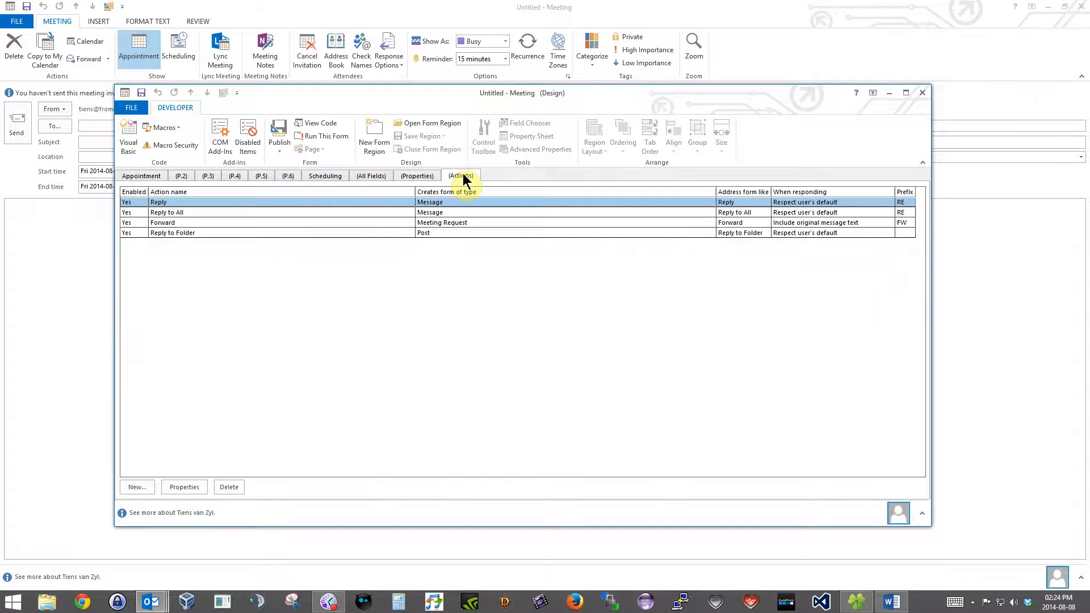
- Disable the Forward action via its properties so invitations cannot be forwarded
{"action": "left_click", "coordinate": [215, 223]}
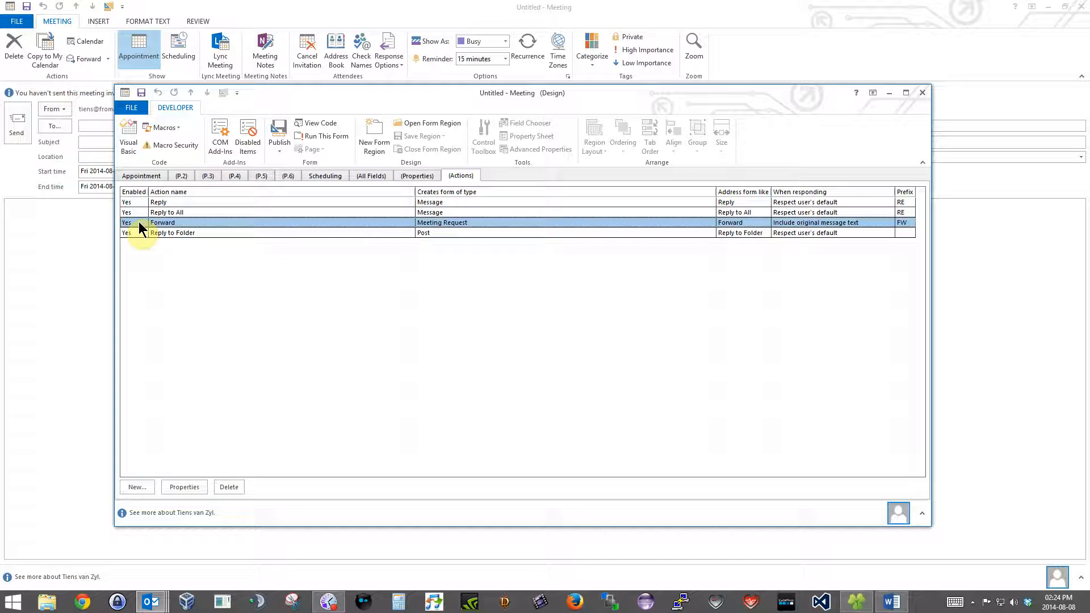
{"action": "double_click", "coordinate": [162, 223]}
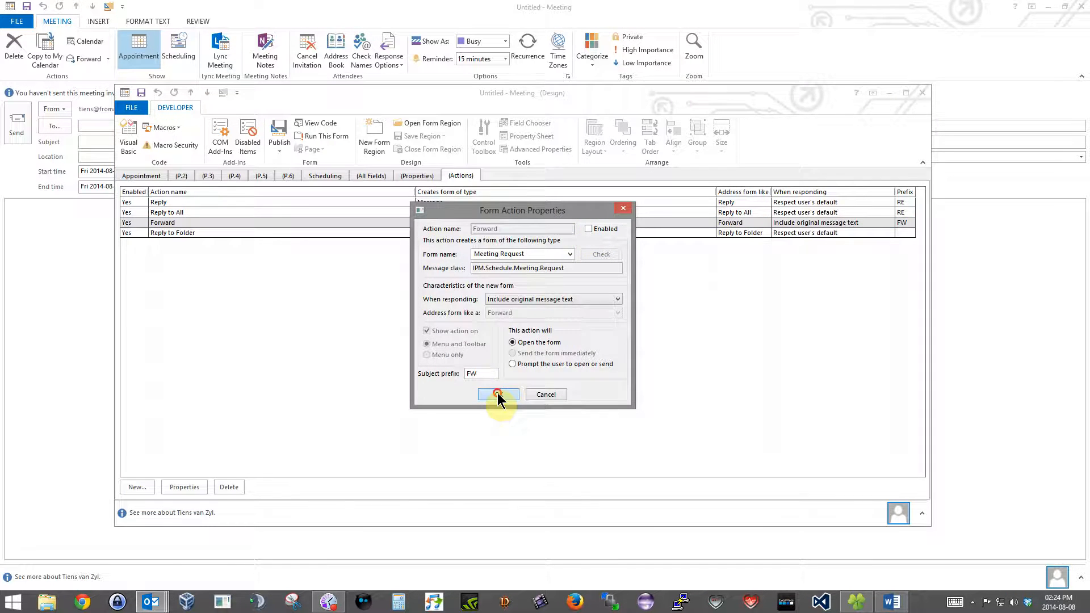
{"action": "left_click", "coordinate": [497, 394]}
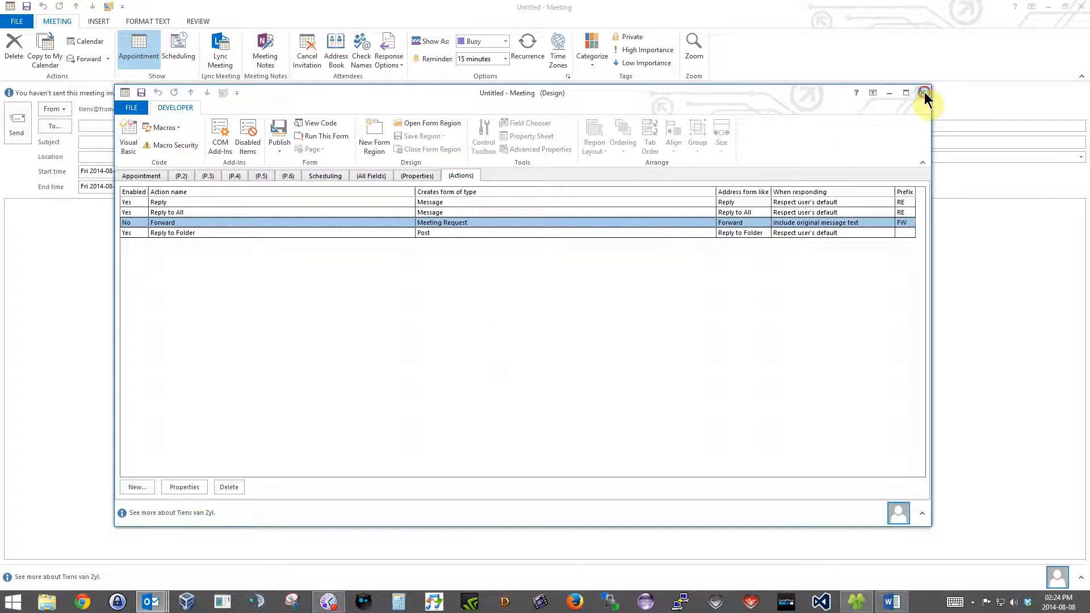
- Close the Meeting Request design window and answer the save prompt
{"action": "left_click", "coordinate": [924, 92]}
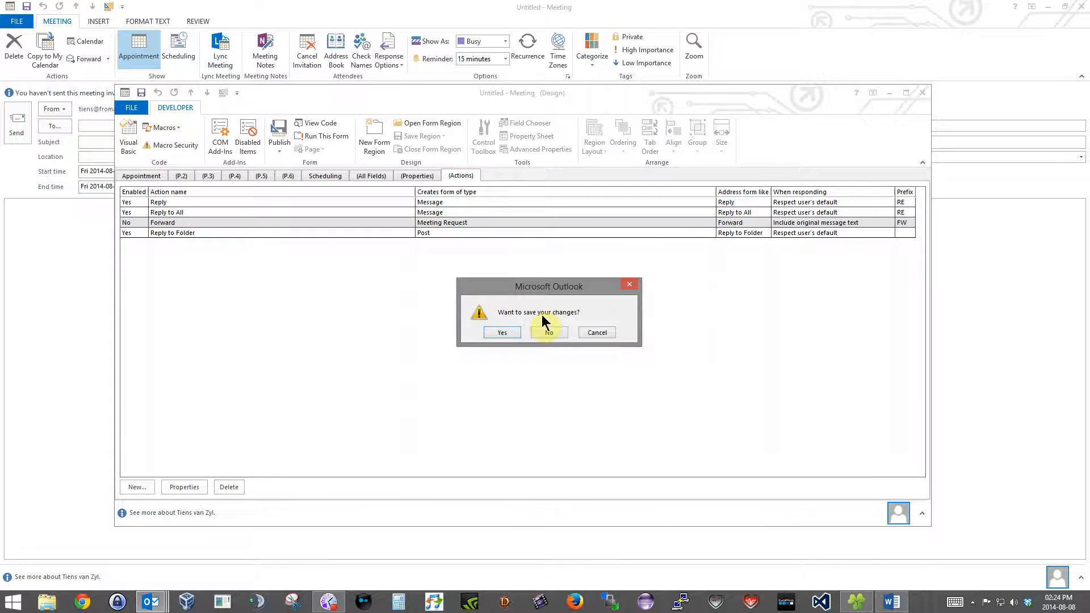
{"action": "left_click", "coordinate": [547, 332]}
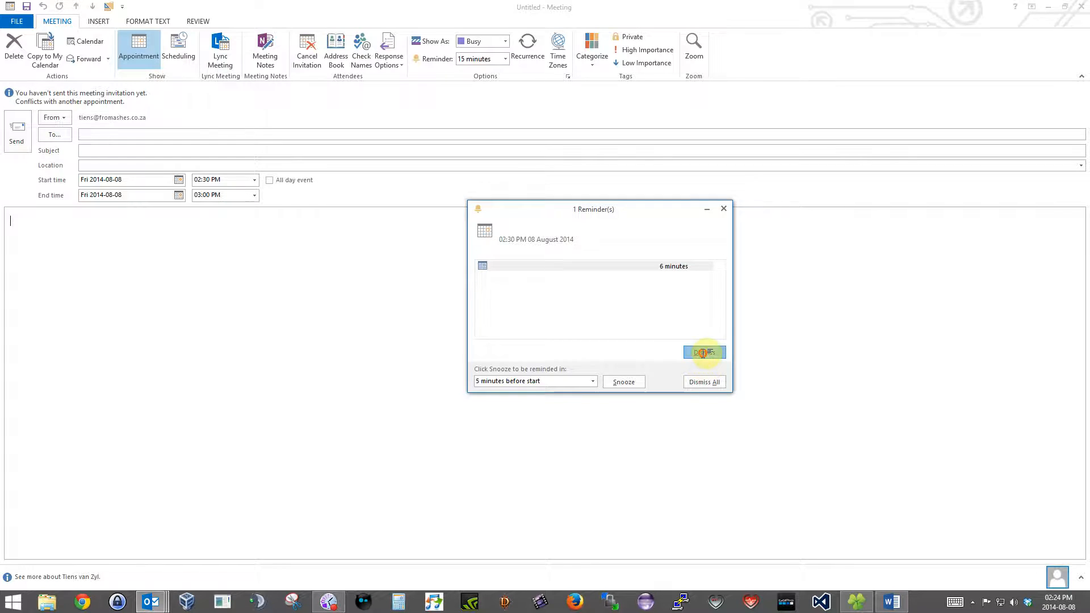
- Dismiss the meeting reminder, leaving the blank meeting invitation showing
{"action": "left_click", "coordinate": [704, 352]}
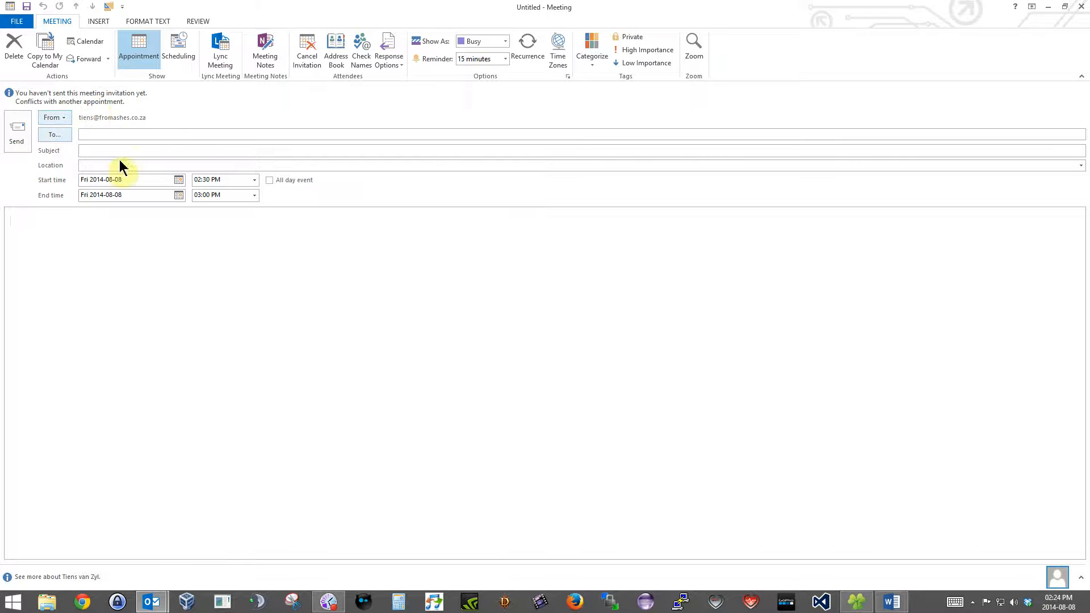
{"action": "mouse_move", "coordinate": [271, 147]}
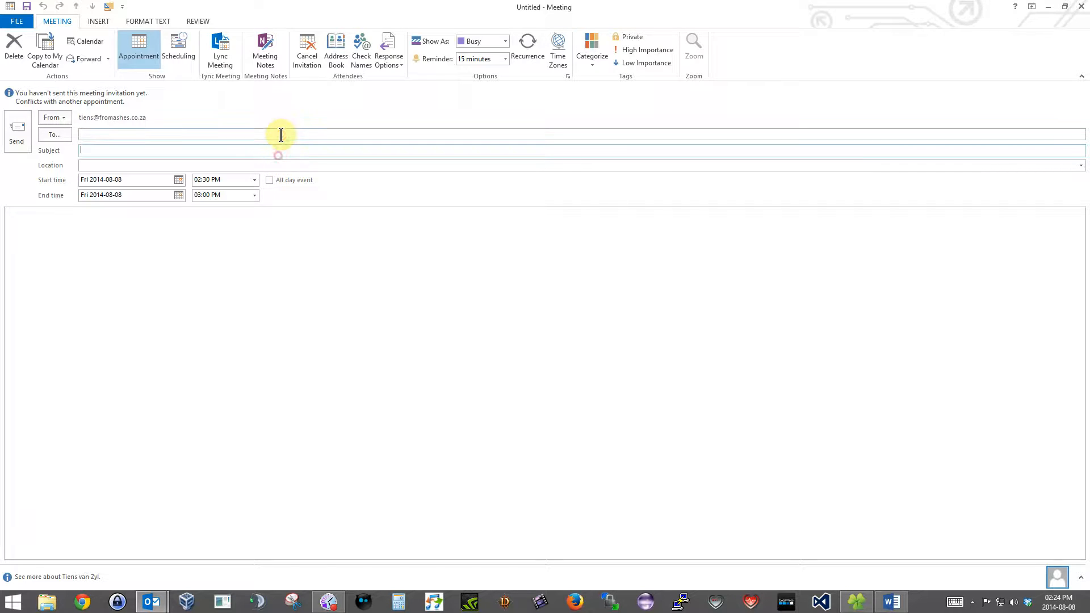
{"action": "mouse_move", "coordinate": [308, 167]}
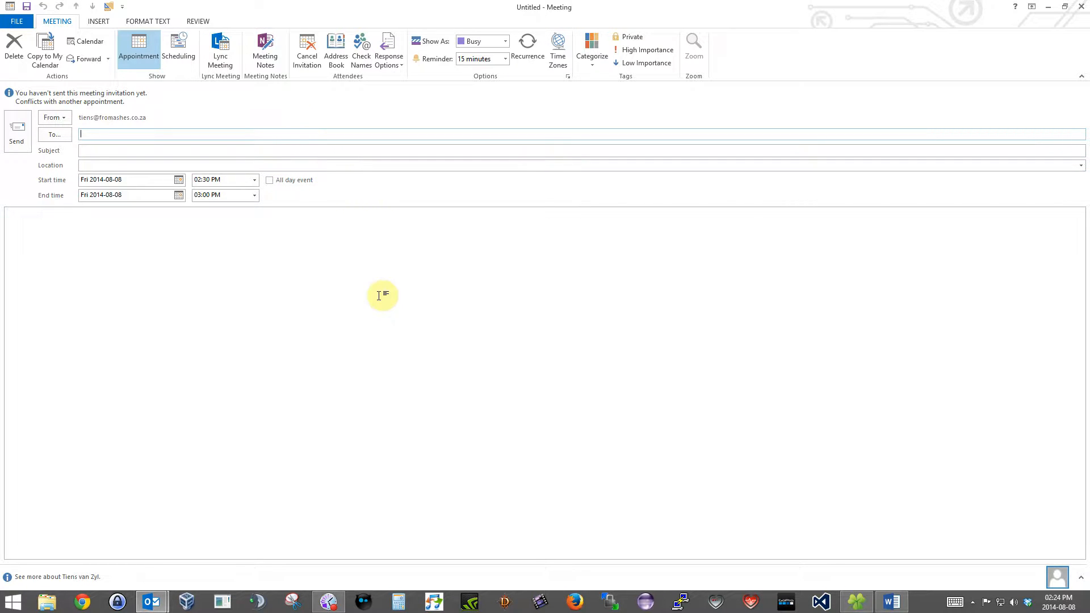
{"action": "mouse_move", "coordinate": [426, 250]}
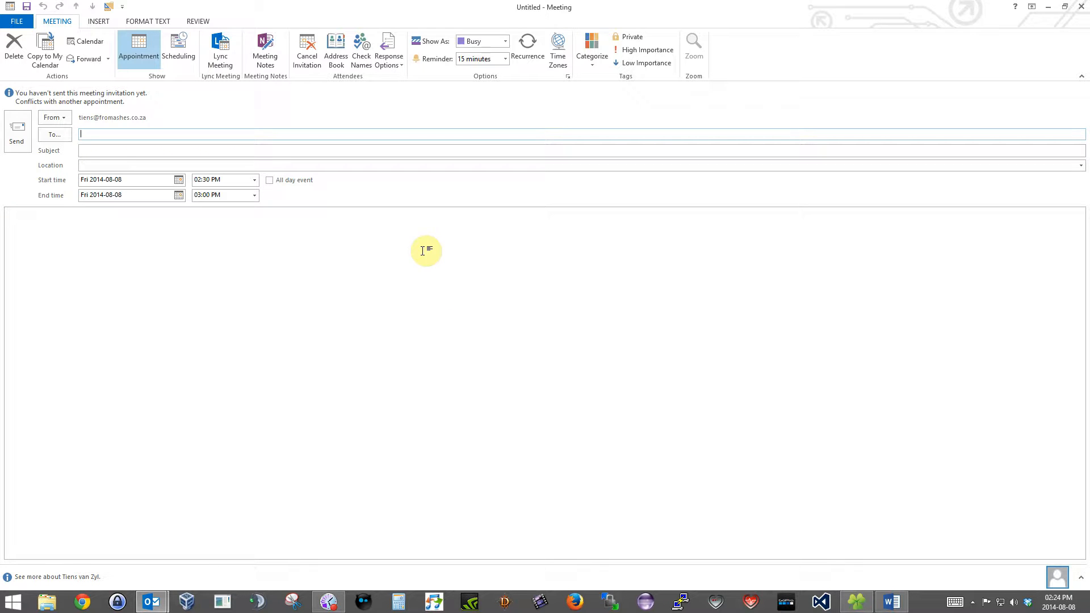
{"action": "mouse_move", "coordinate": [461, 258]}
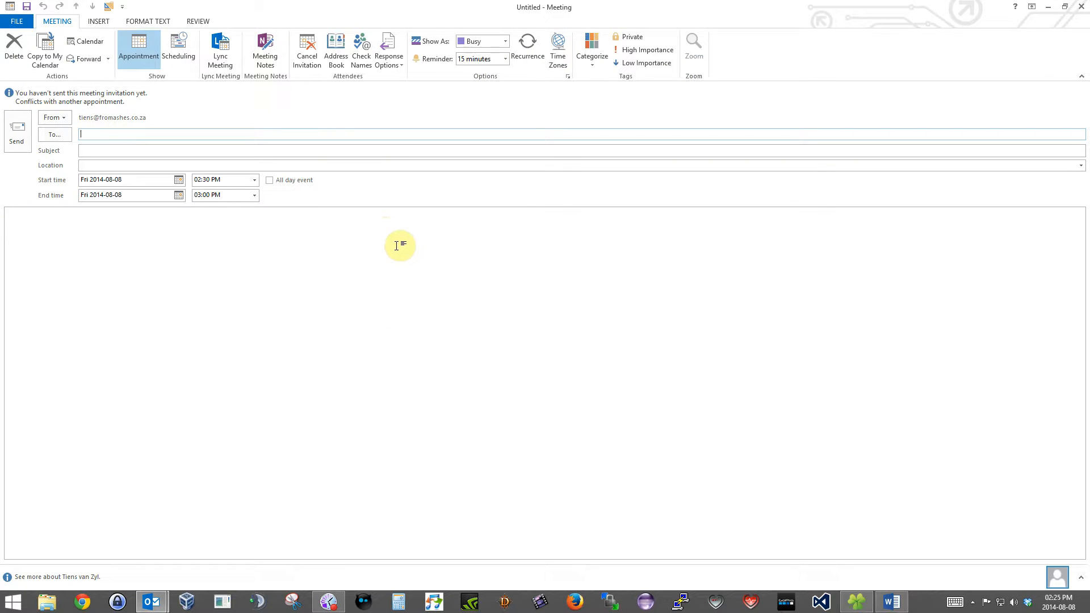
{"action": "mouse_move", "coordinate": [227, 132]}
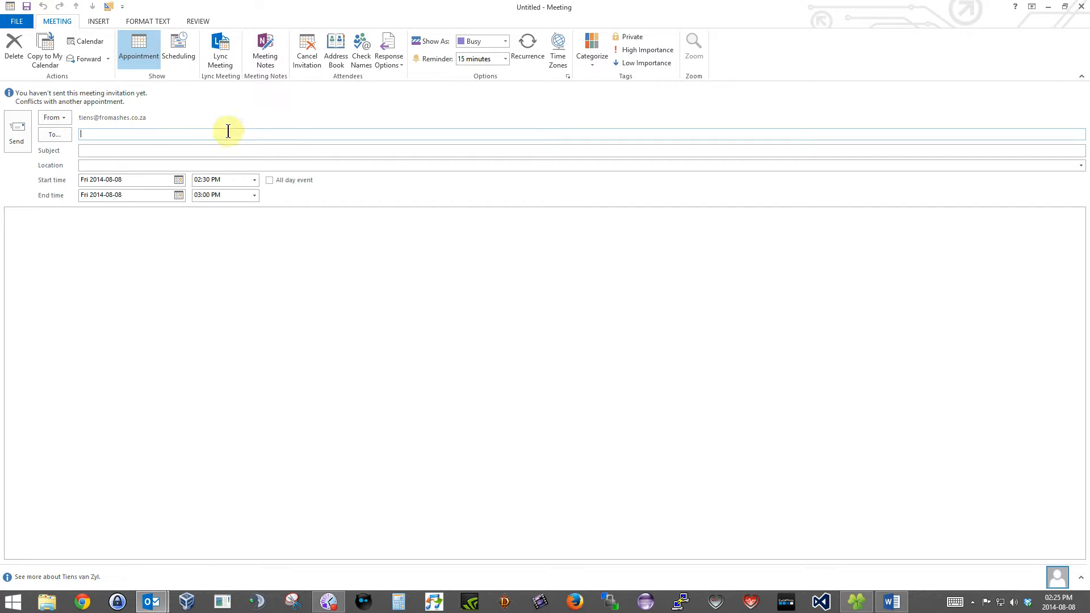